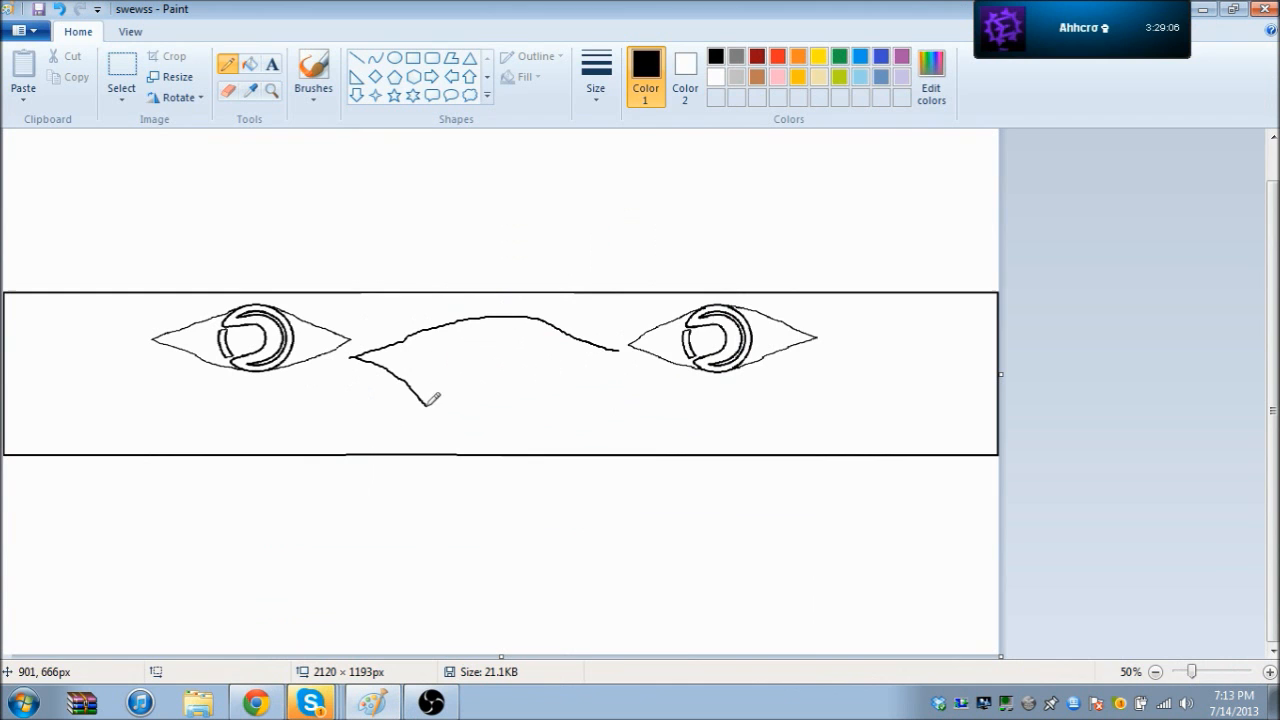
Sketch the curved mouth line beneath and between the two eyes
drag(424, 396, 644, 370)
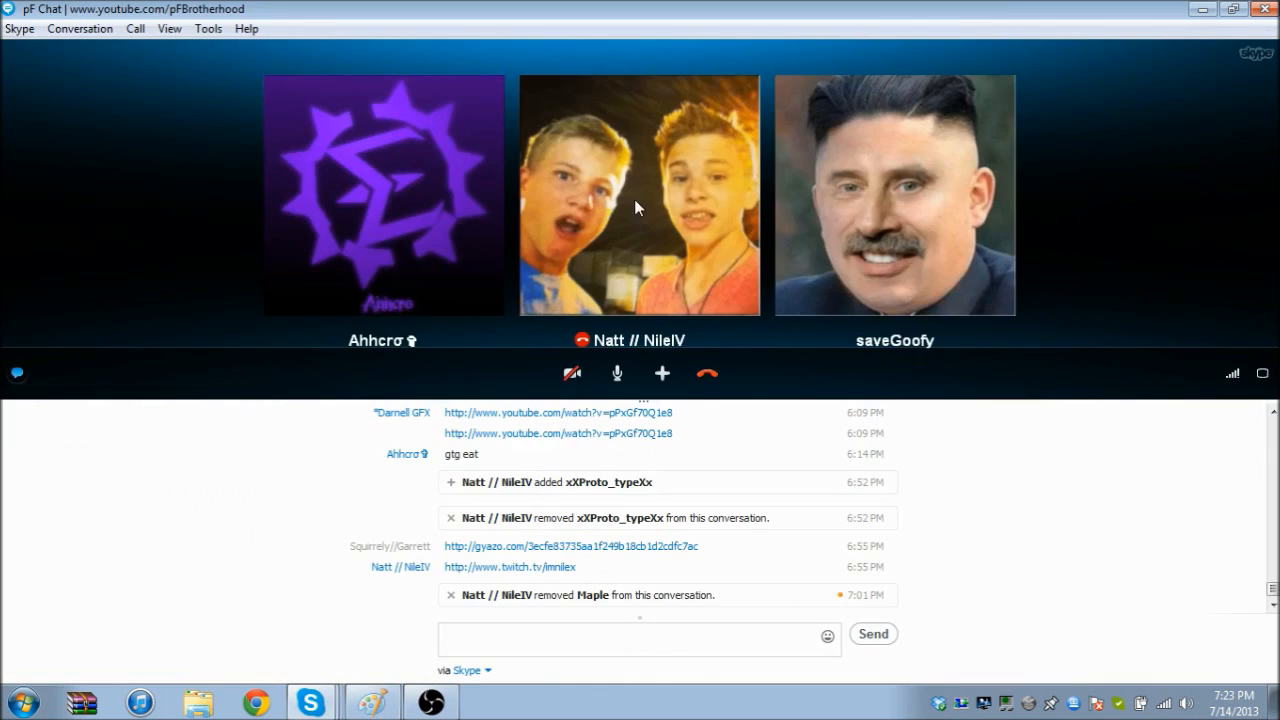
Return from the Skype chat to the Paint banner with the pink NOT ICE letters
click(382, 700)
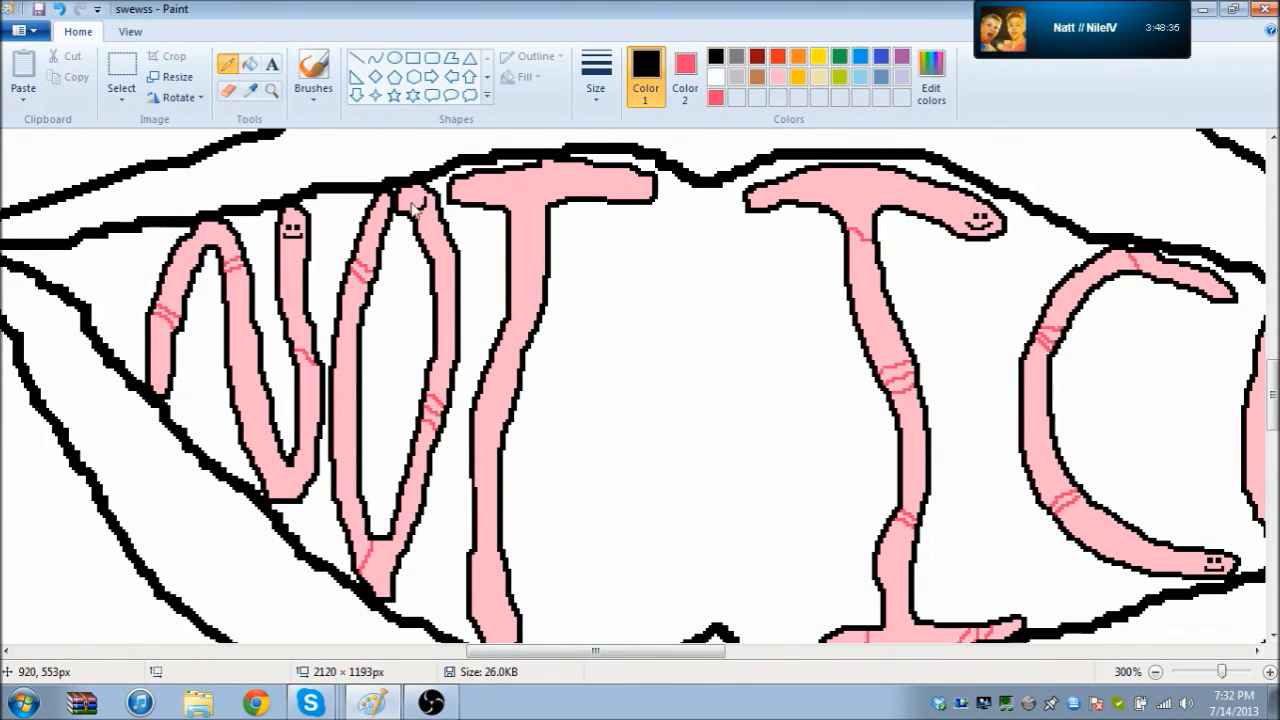
Colour the face dark blue, mouth orange and tongue red around the pink letters
scroll(down, 3)
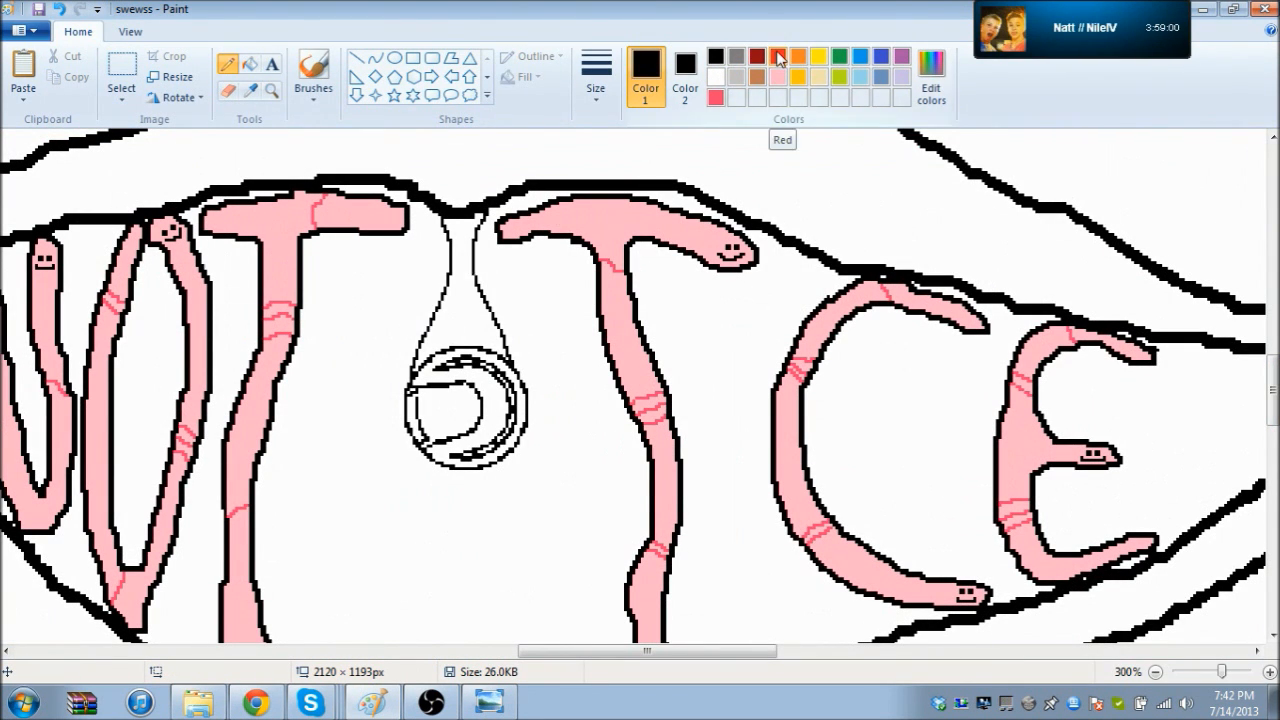
click(724, 96)
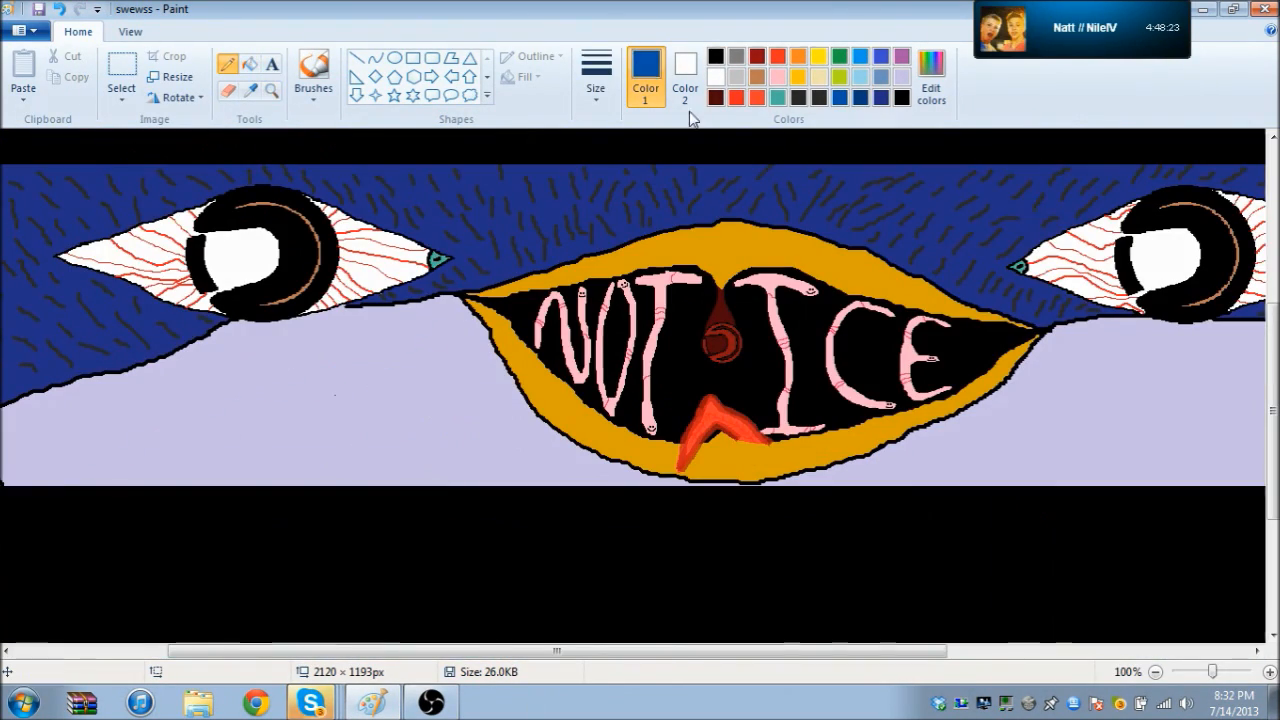
Fill the left strip light blue and paint white clouds over it
click(932, 68)
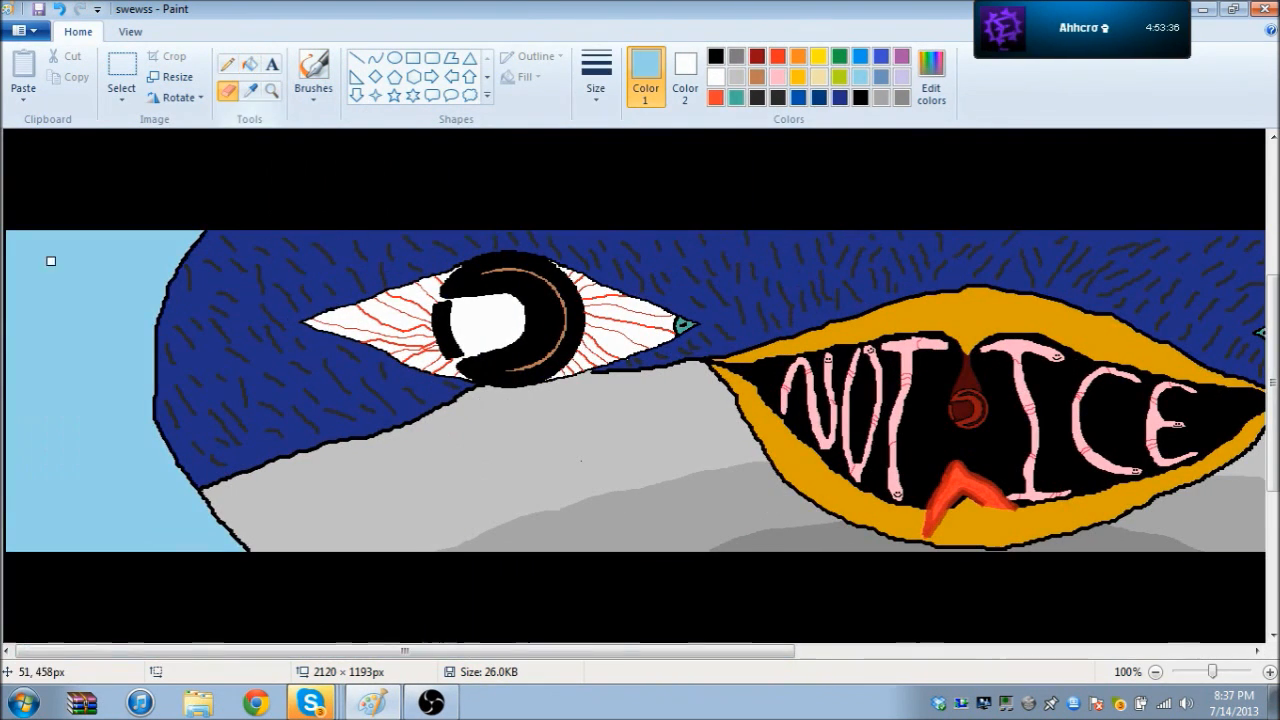
drag(70, 290, 36, 486)
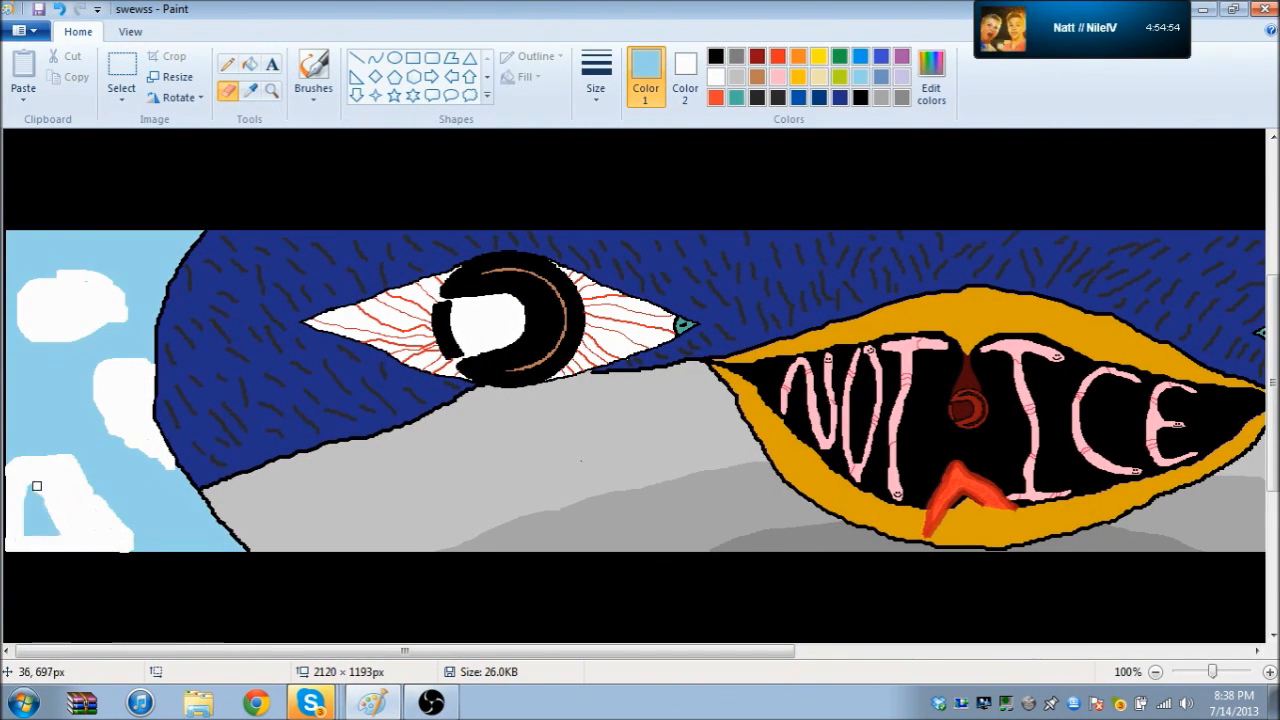